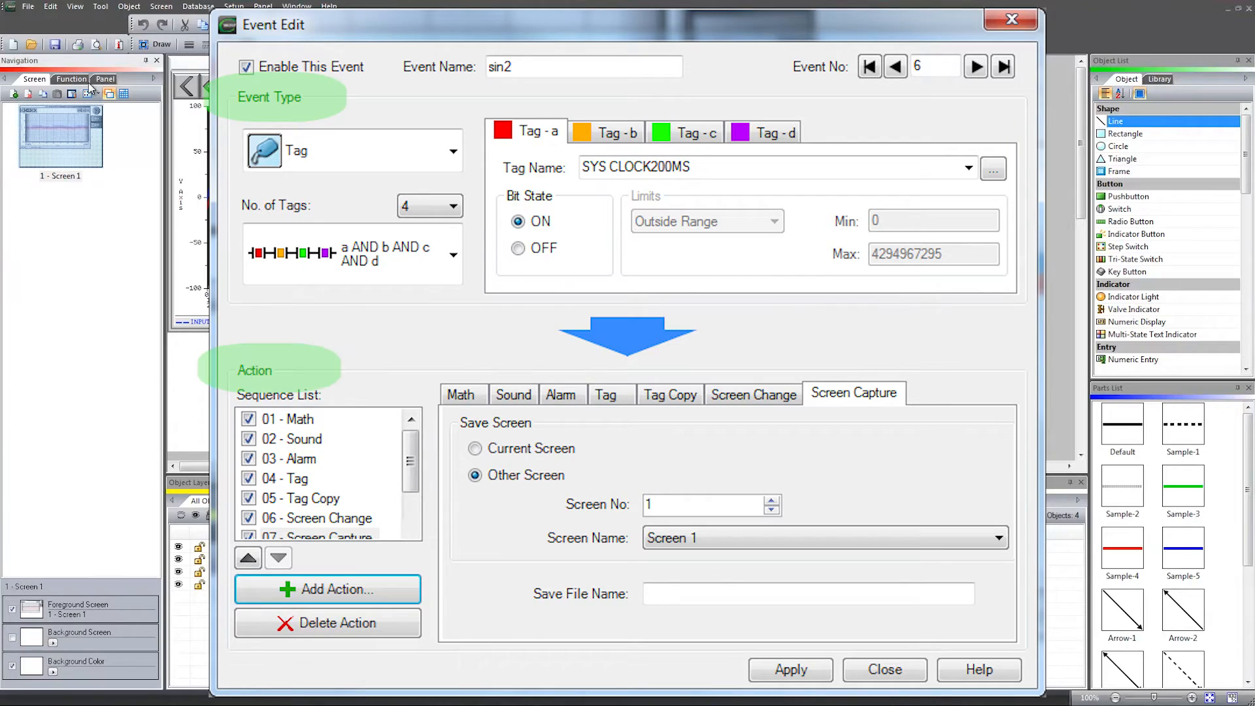
Close the Event Edit dialog to view the Add 1 pushbutton and numeric display
left_click(883, 670)
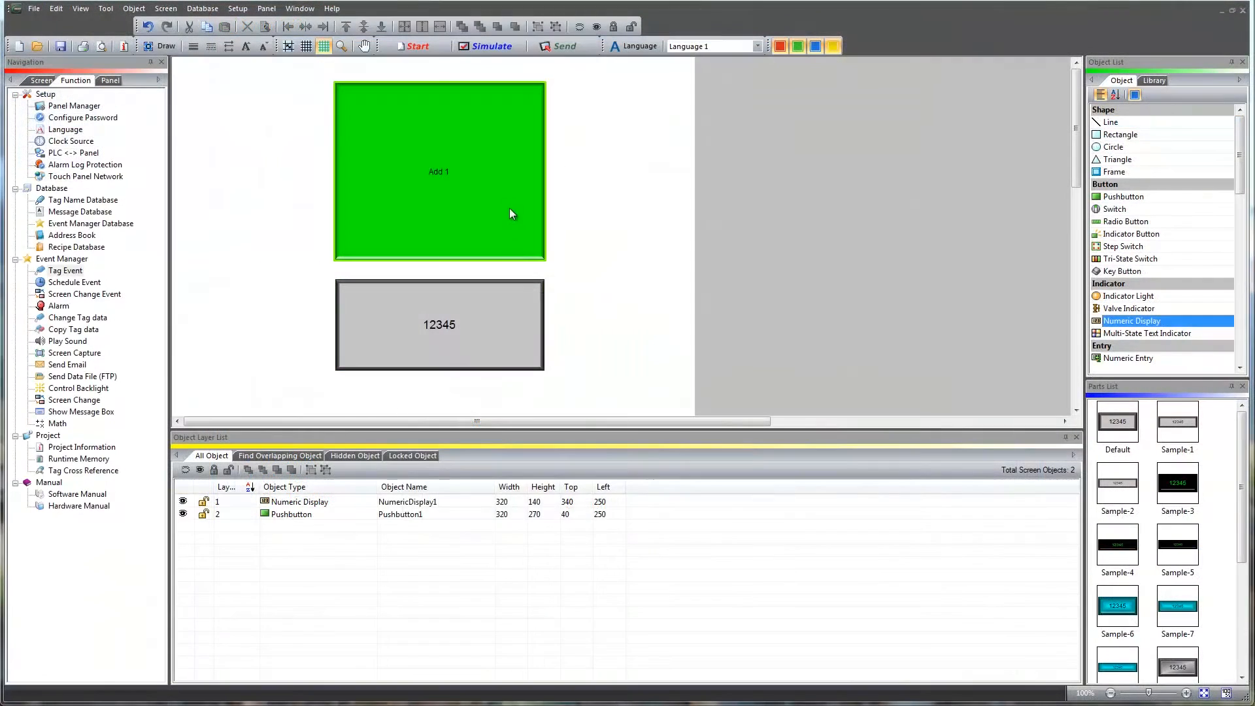
Simulate the screen and press Add 1 twice, raising the numeric display to 2
left_click(438, 325)
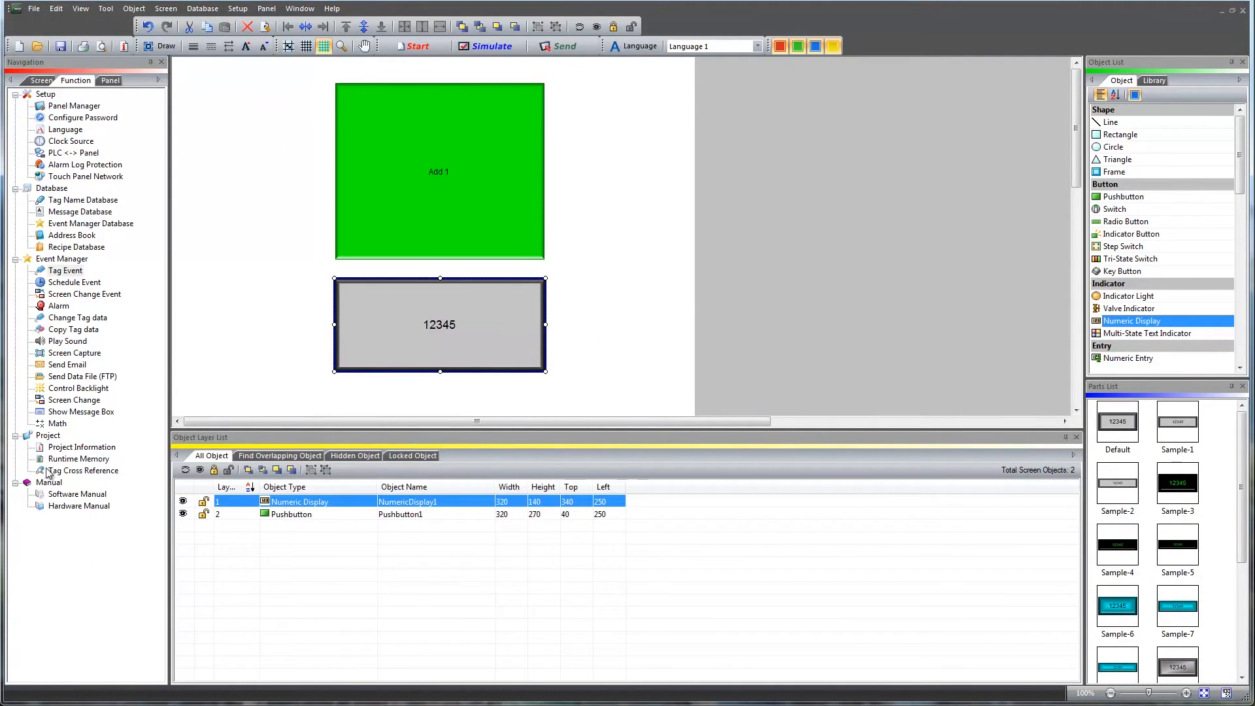
left_click(491, 46)
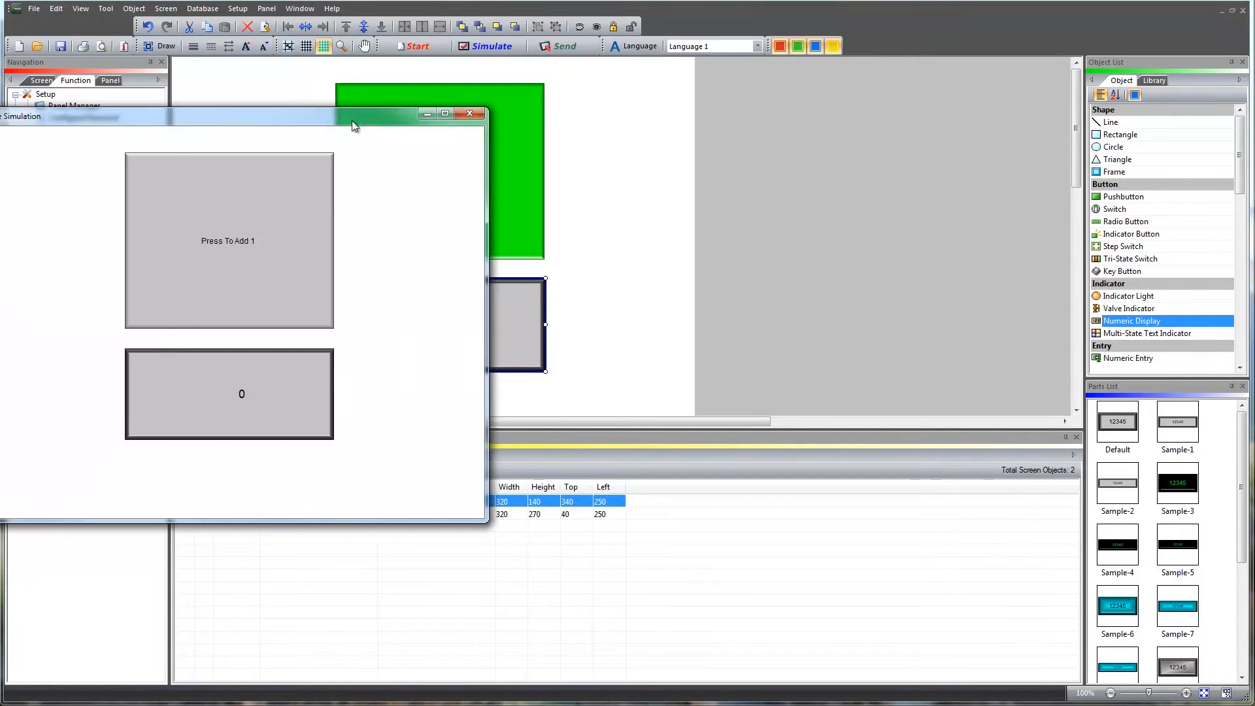
left_click_drag(352, 113, 468, 95)
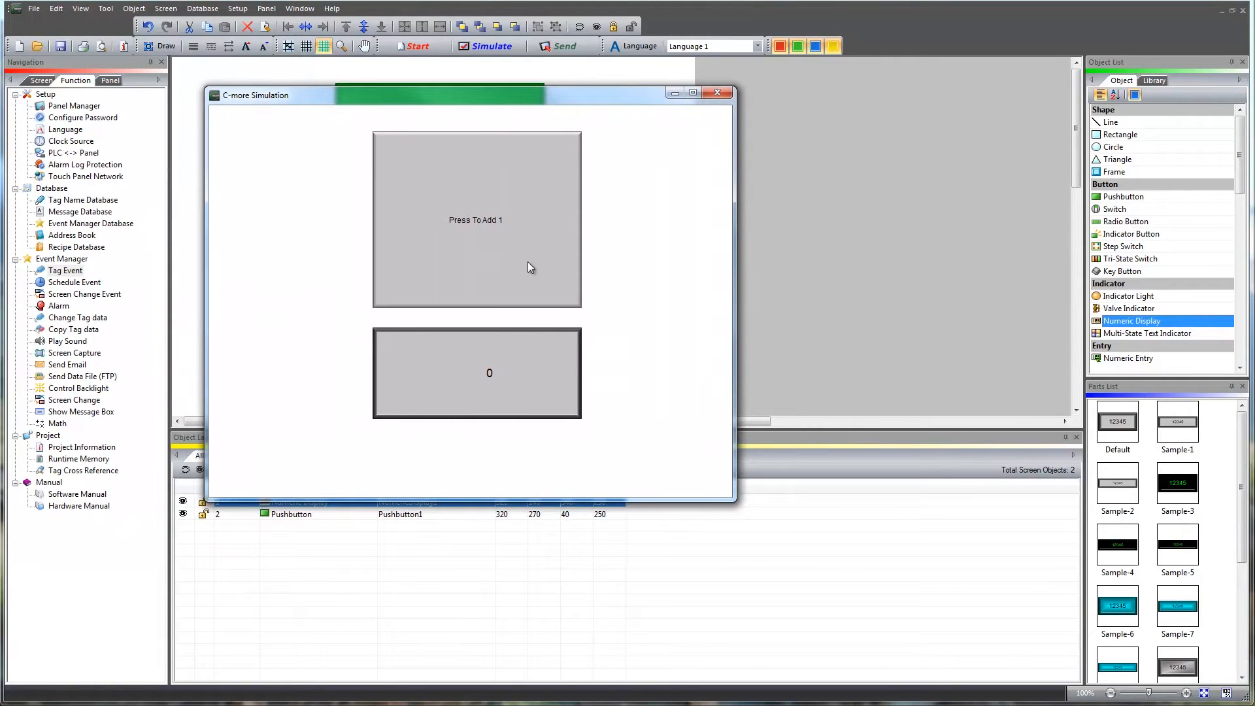
left_click(476, 220)
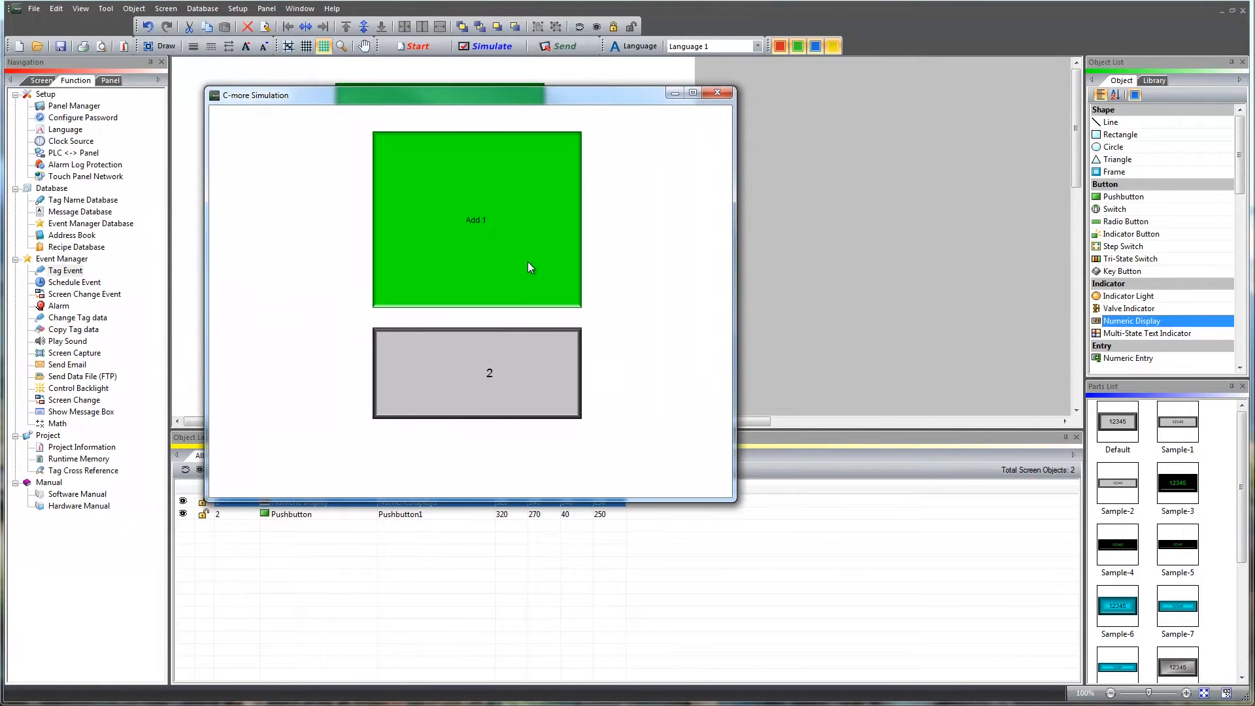
left_click(476, 220)
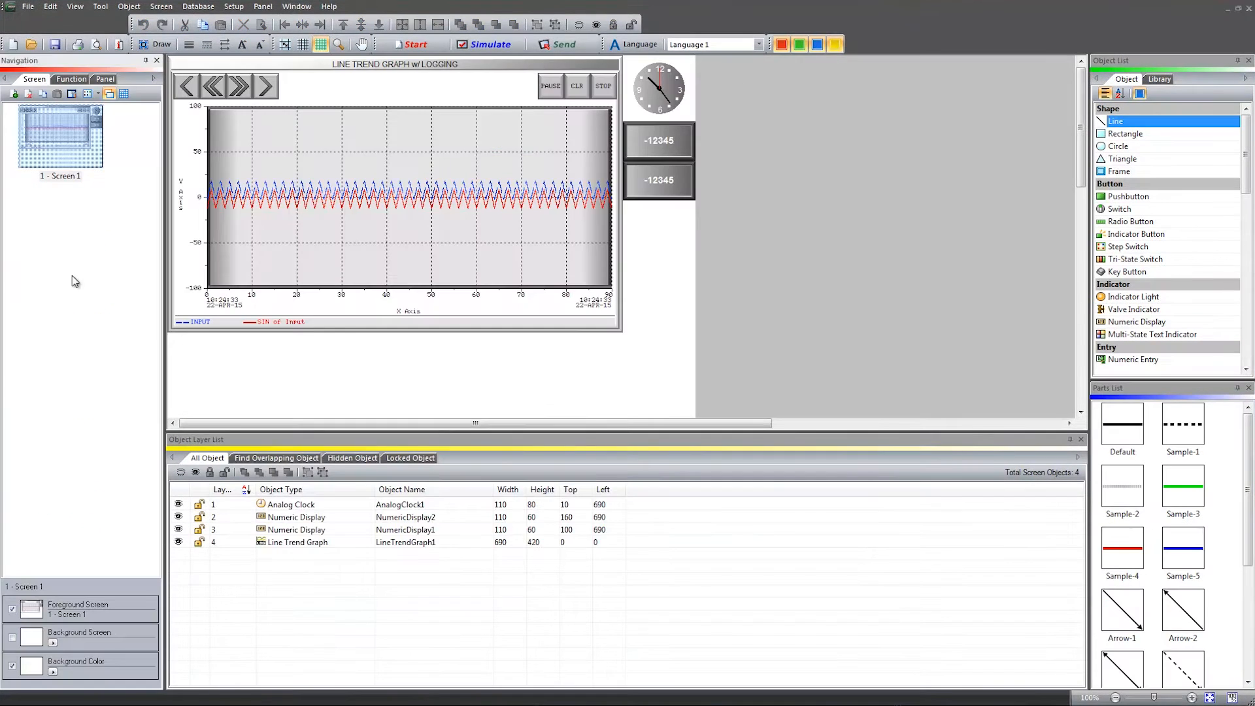
Open the Event Manager's Tag Event list to edit event sin2
left_click(70, 79)
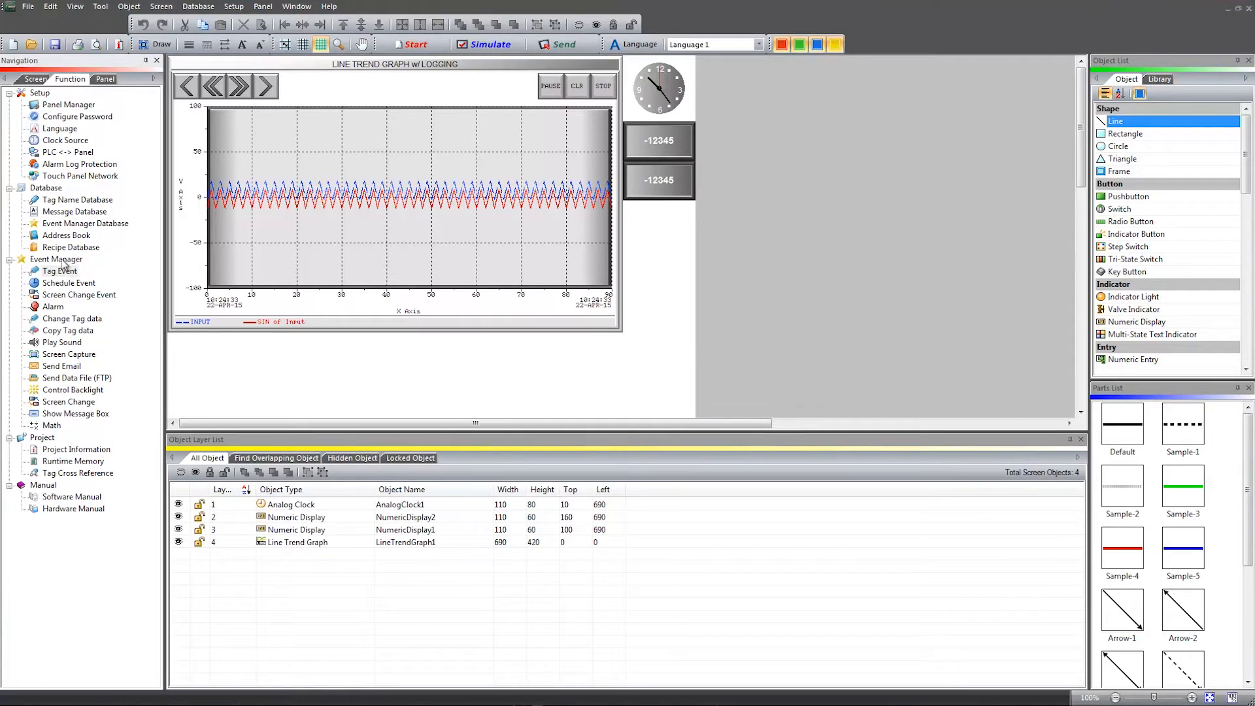
left_click(60, 270)
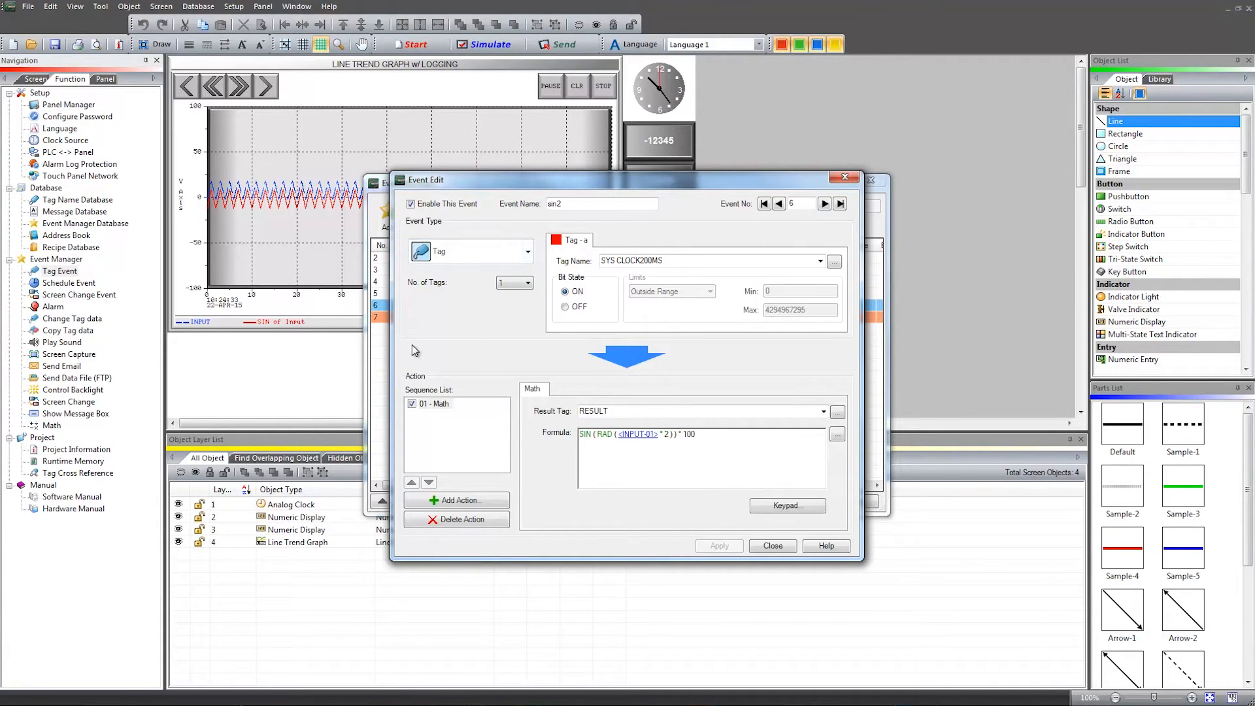
Set sin2 to four trigger tags with 'a AND b AND c AND d' logic
left_click(528, 282)
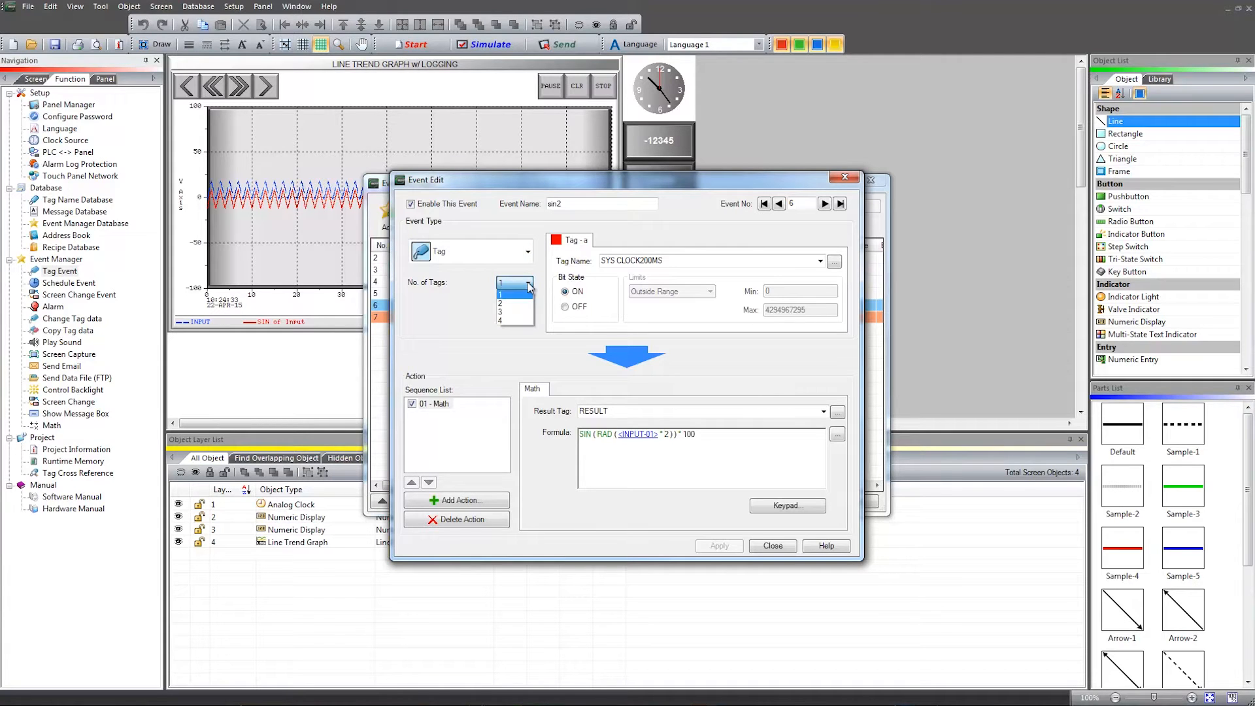
left_click(510, 282)
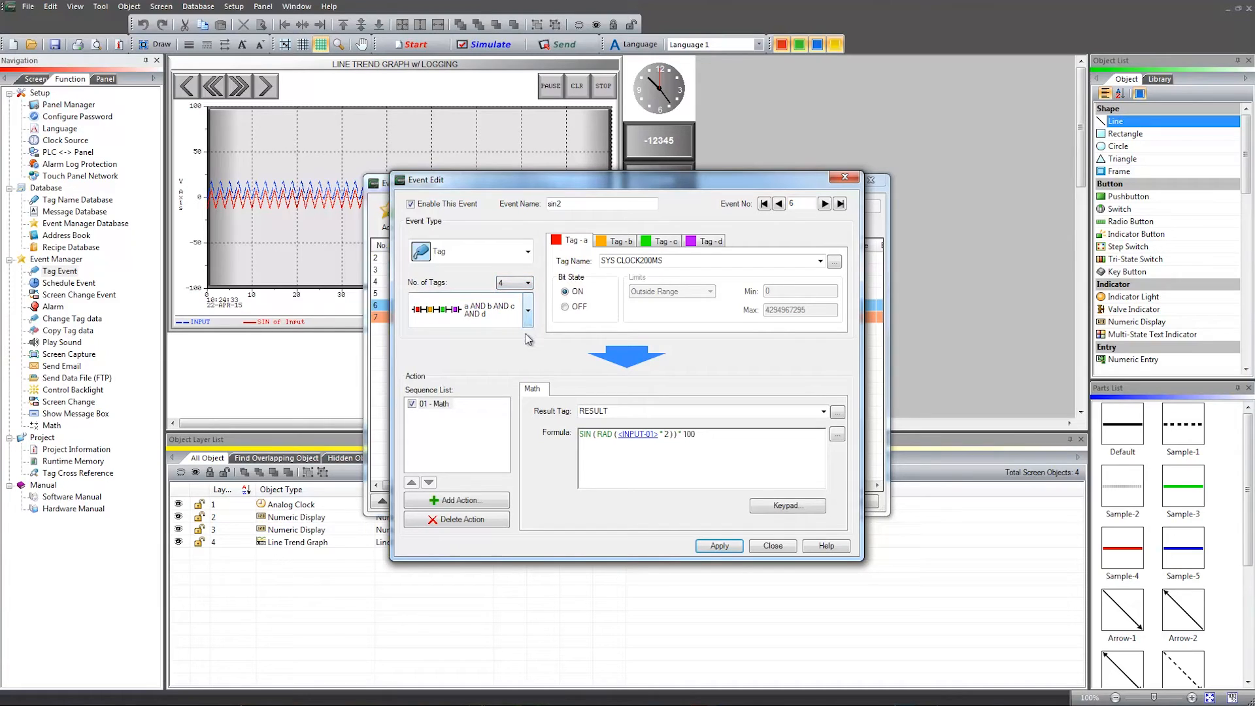
left_click(526, 310)
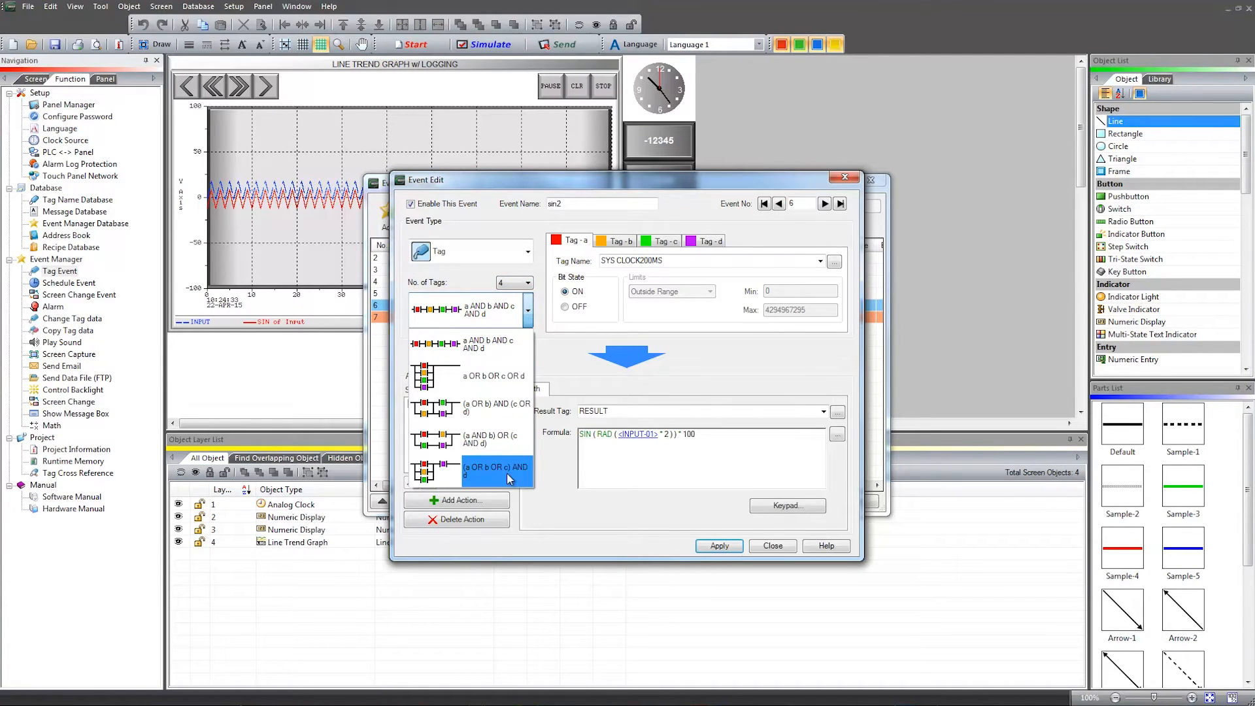
mouse_move(709, 370)
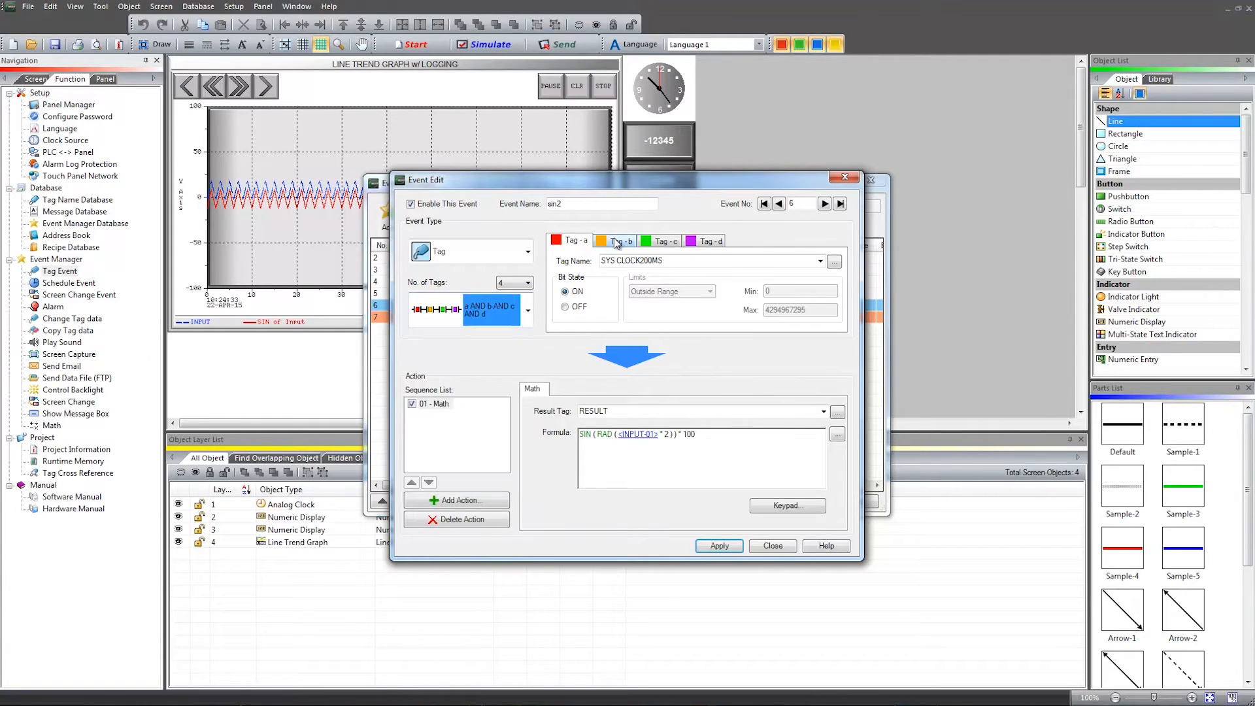
left_click(819, 260)
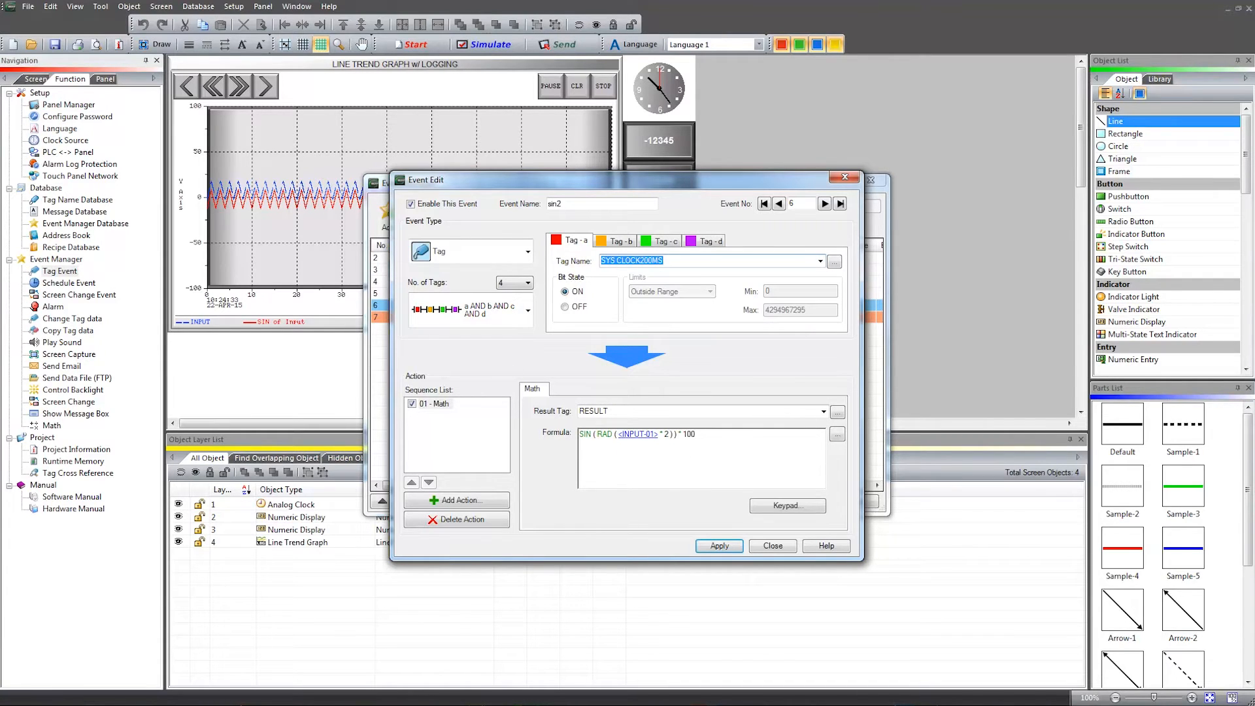
Append Alarm, Sound, Message Box, Screen Change, Tag Copy and Screen Capture actions, reviewing their tabs
left_click(456, 500)
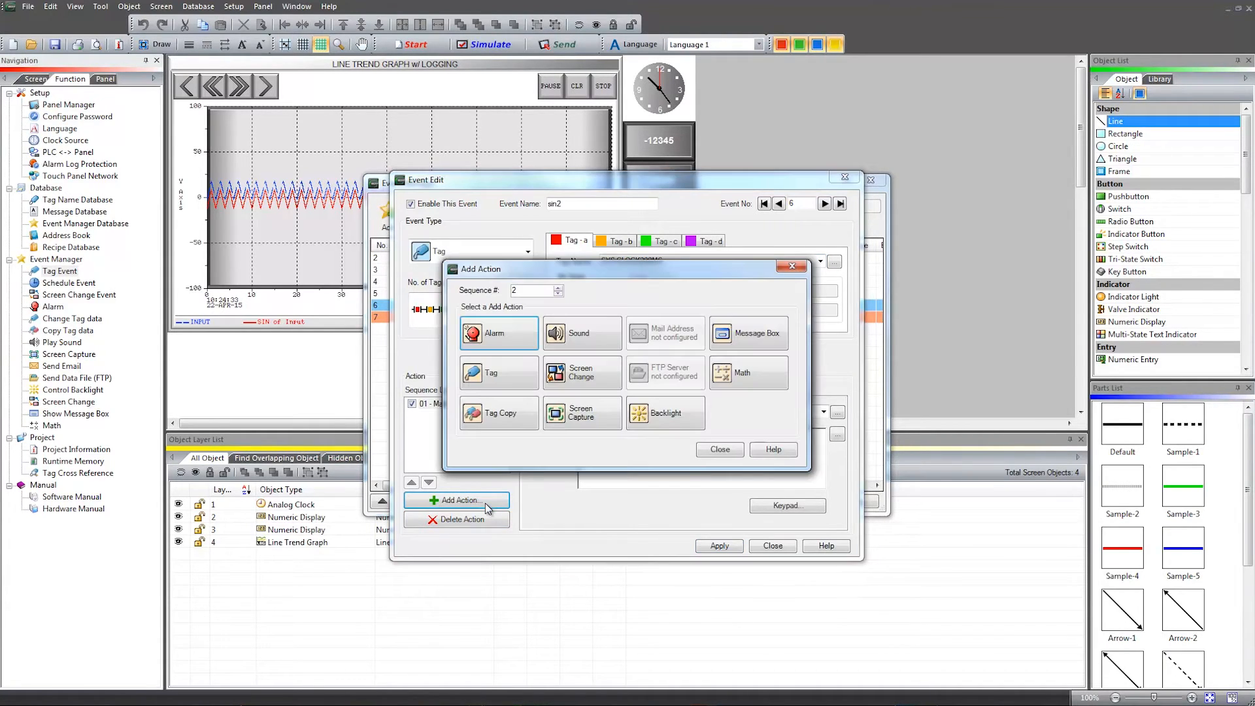
left_click(497, 333)
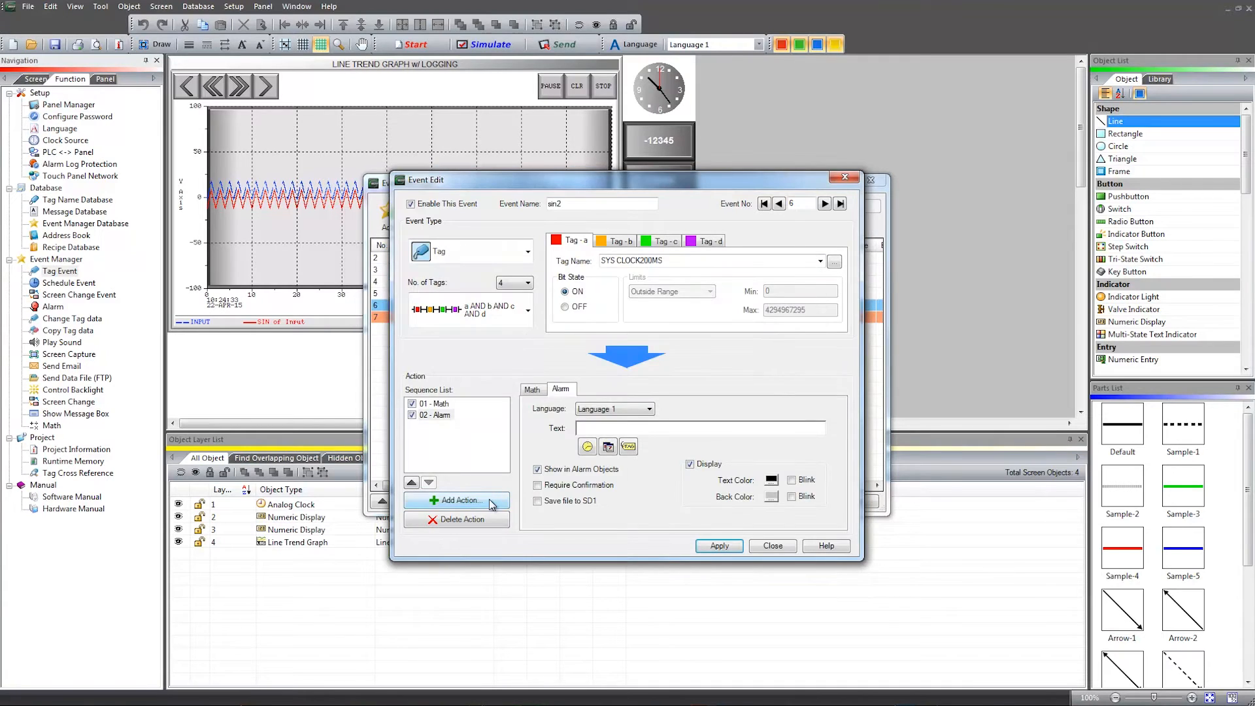
left_click(457, 500)
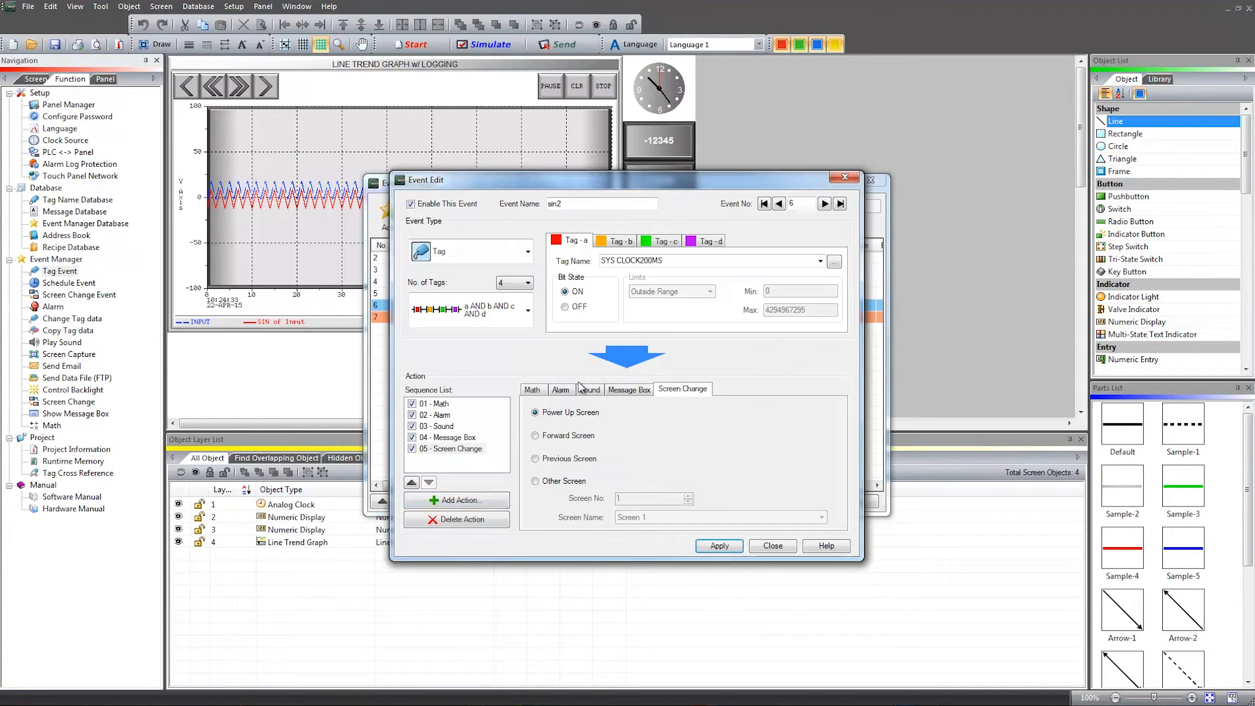
left_click(457, 500)
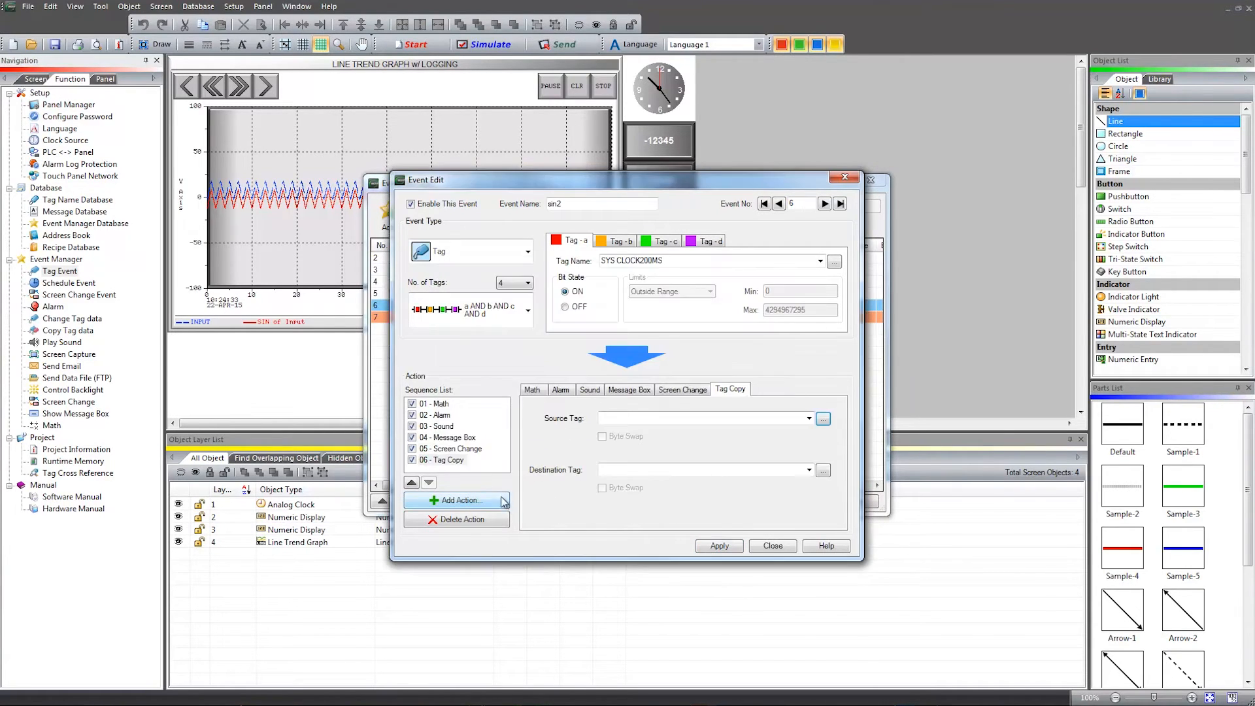
left_click(776, 390)
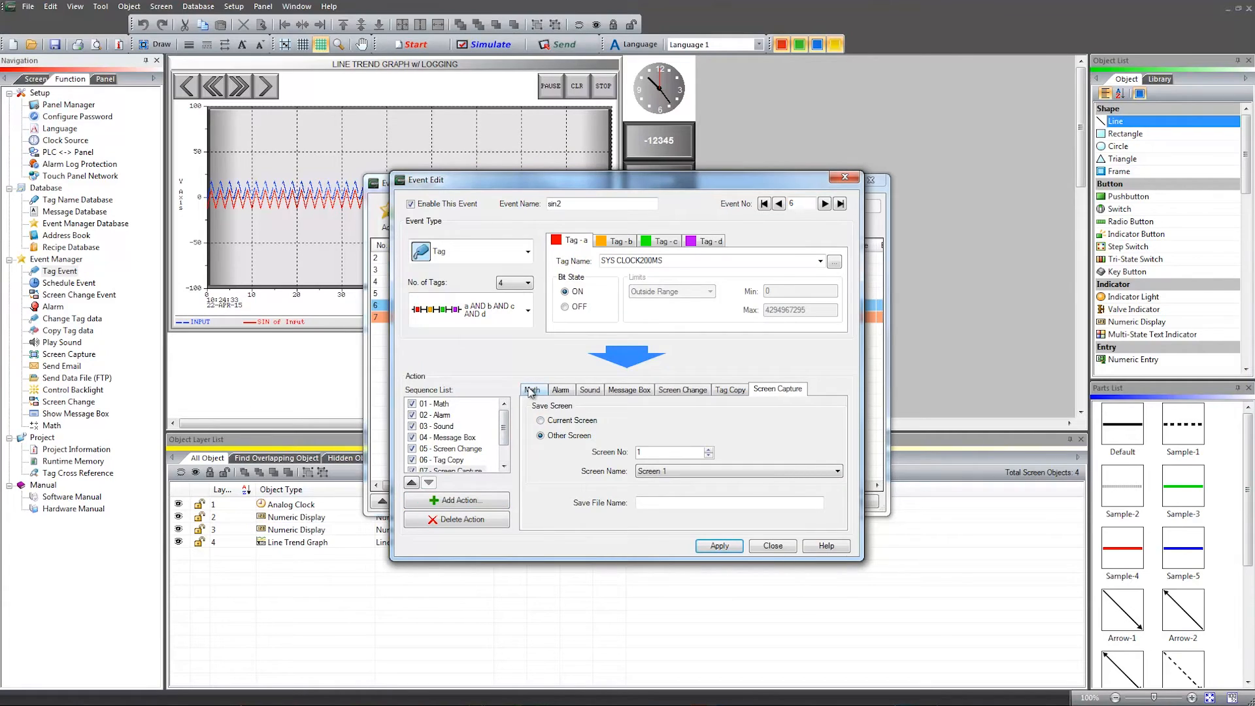
left_click(532, 390)
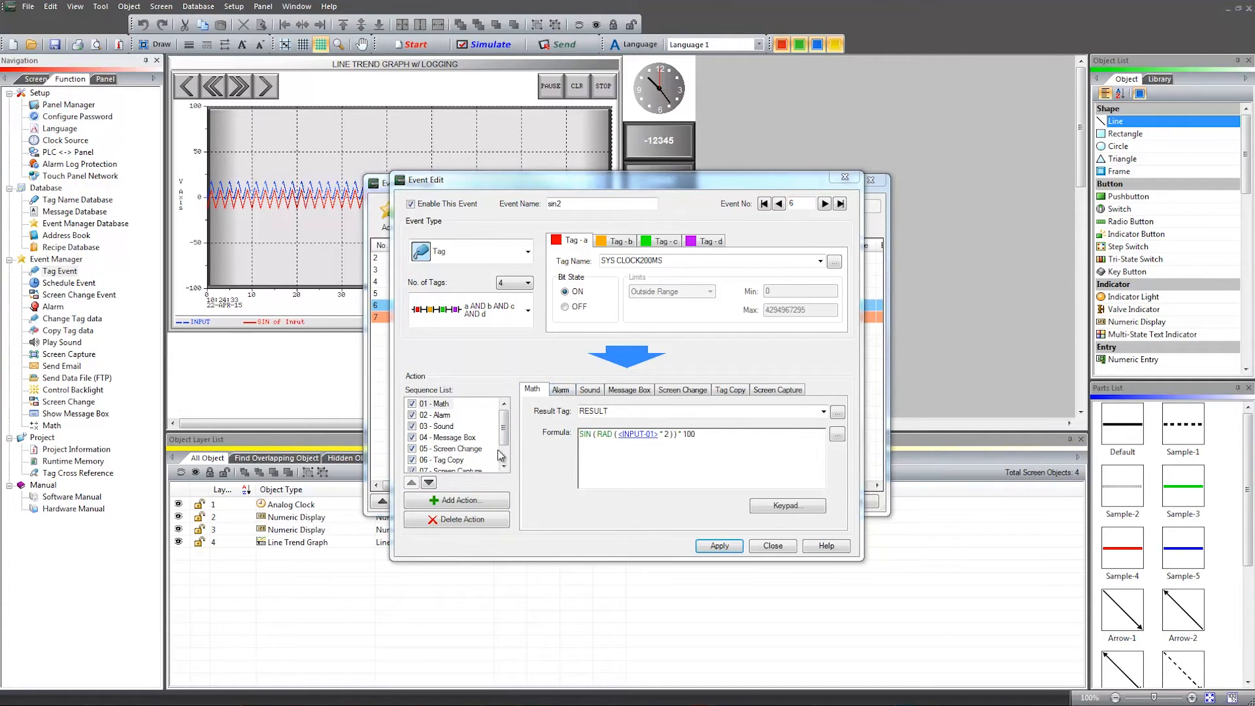
left_click(456, 500)
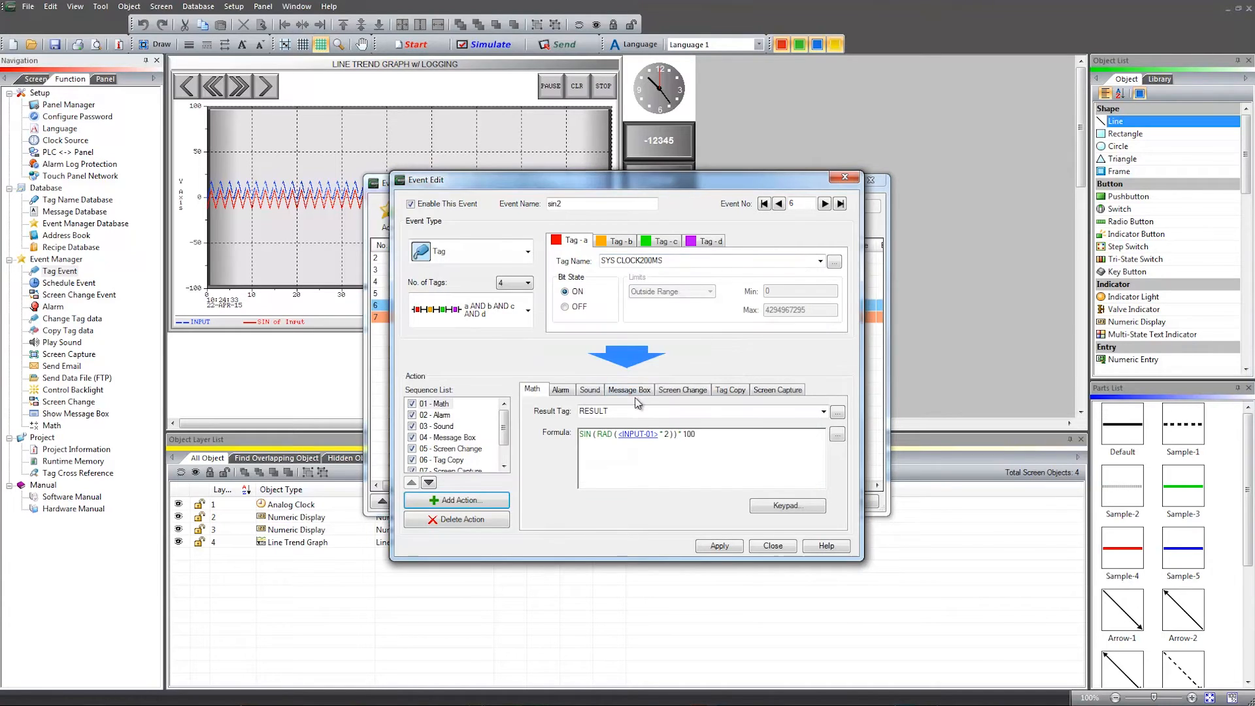
left_click(681, 389)
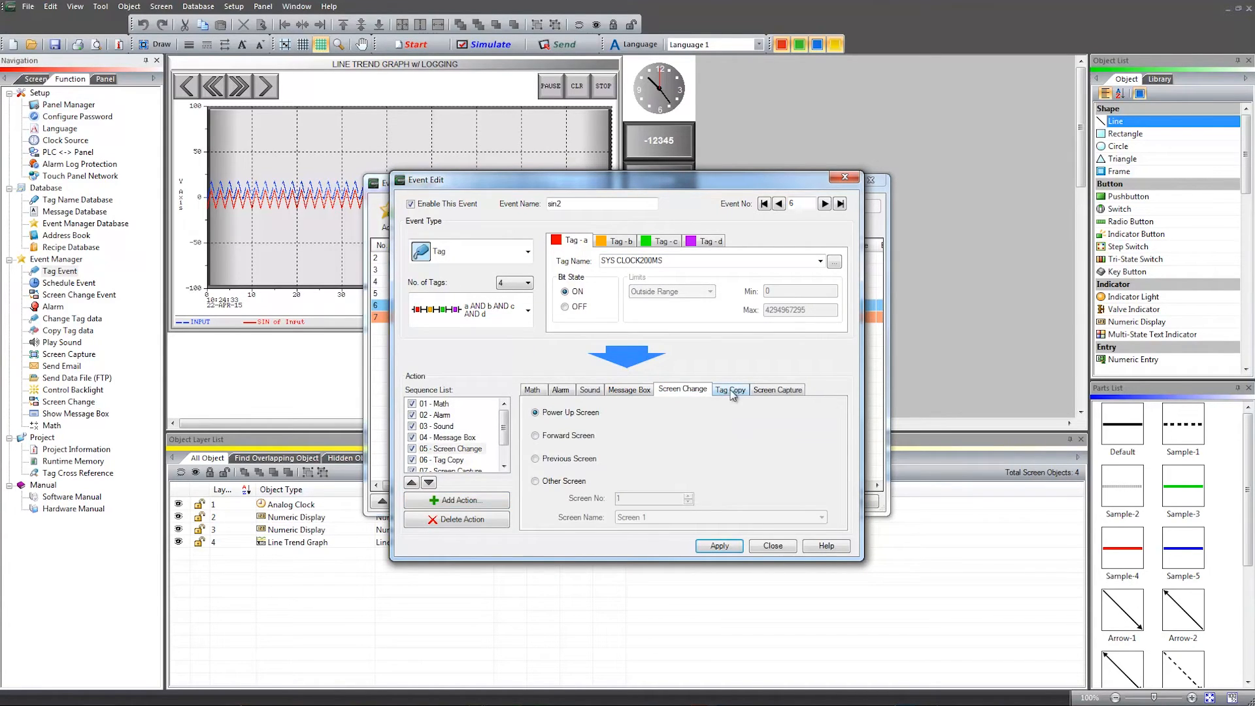
left_click(531, 389)
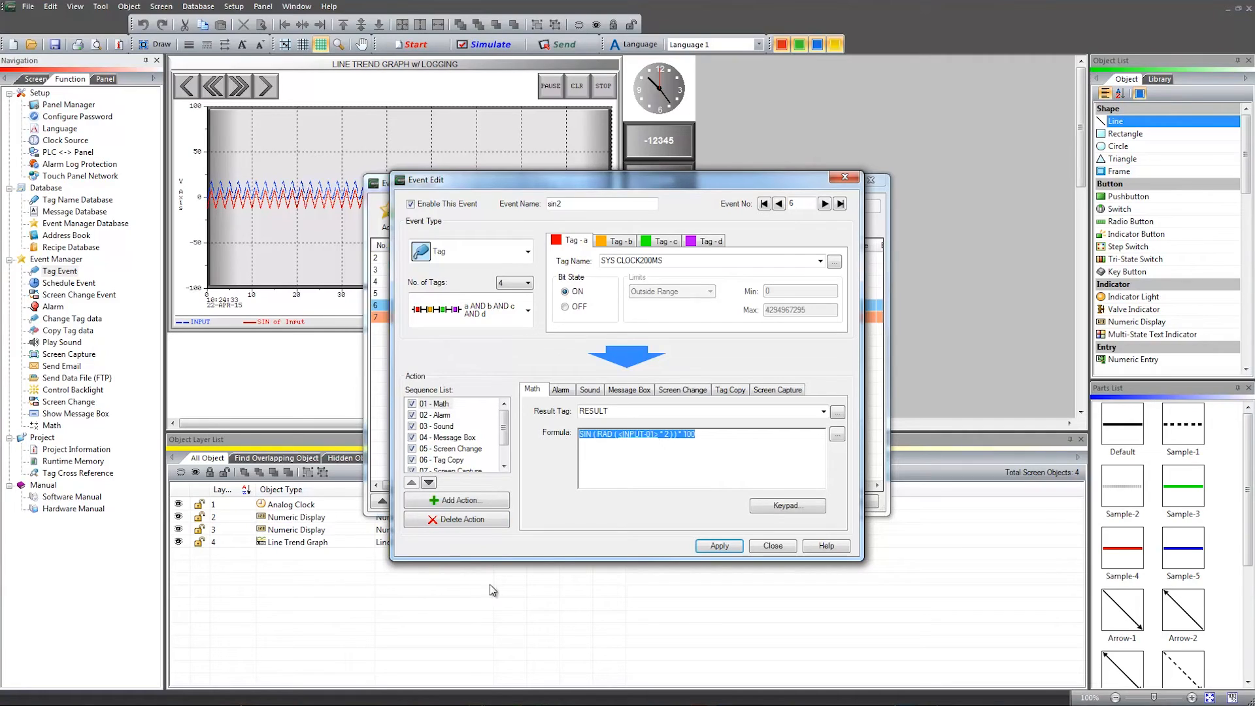
Open the Math keypad editor for the formula SIN(RAD(INPUT-01*2))*100
left_click(621, 443)
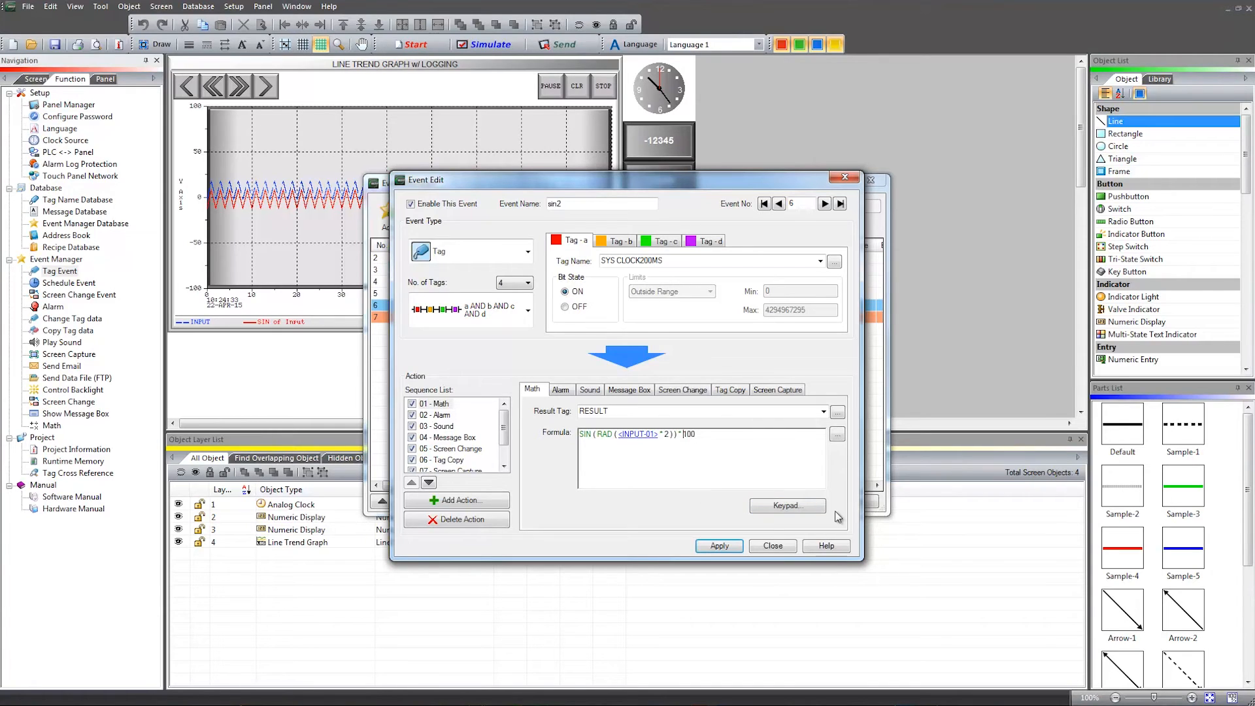
left_click(785, 505)
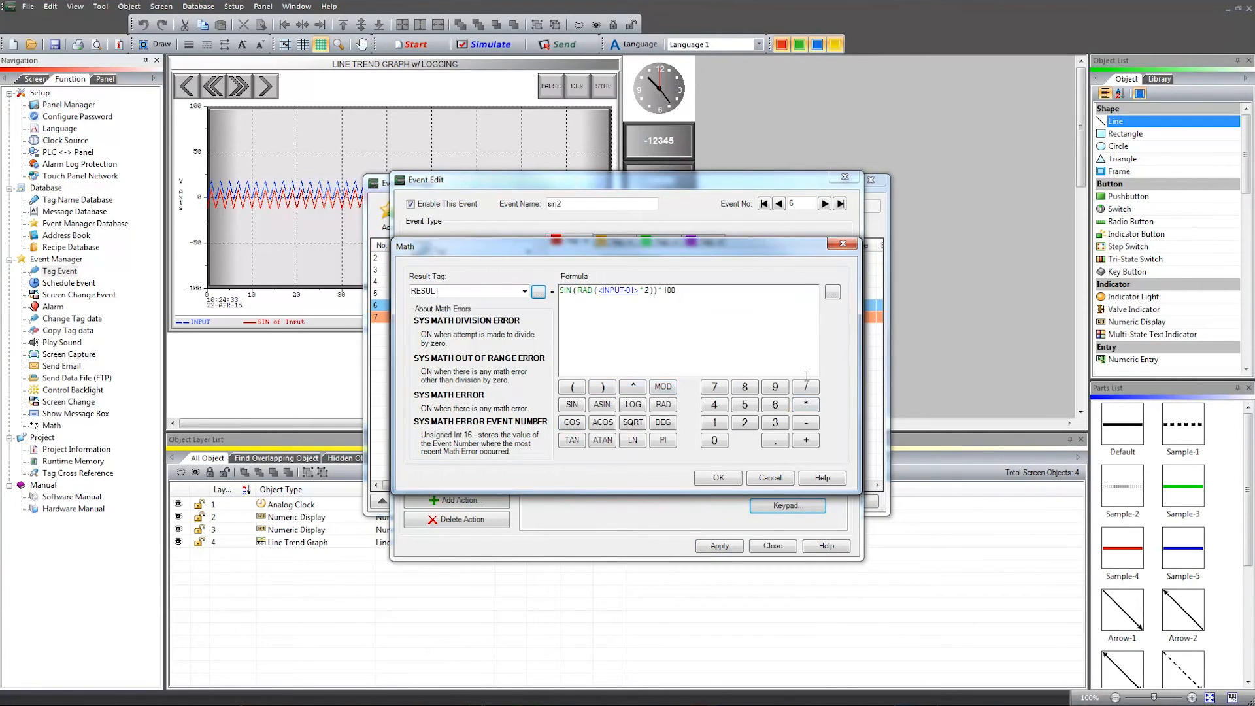
left_click(716, 477)
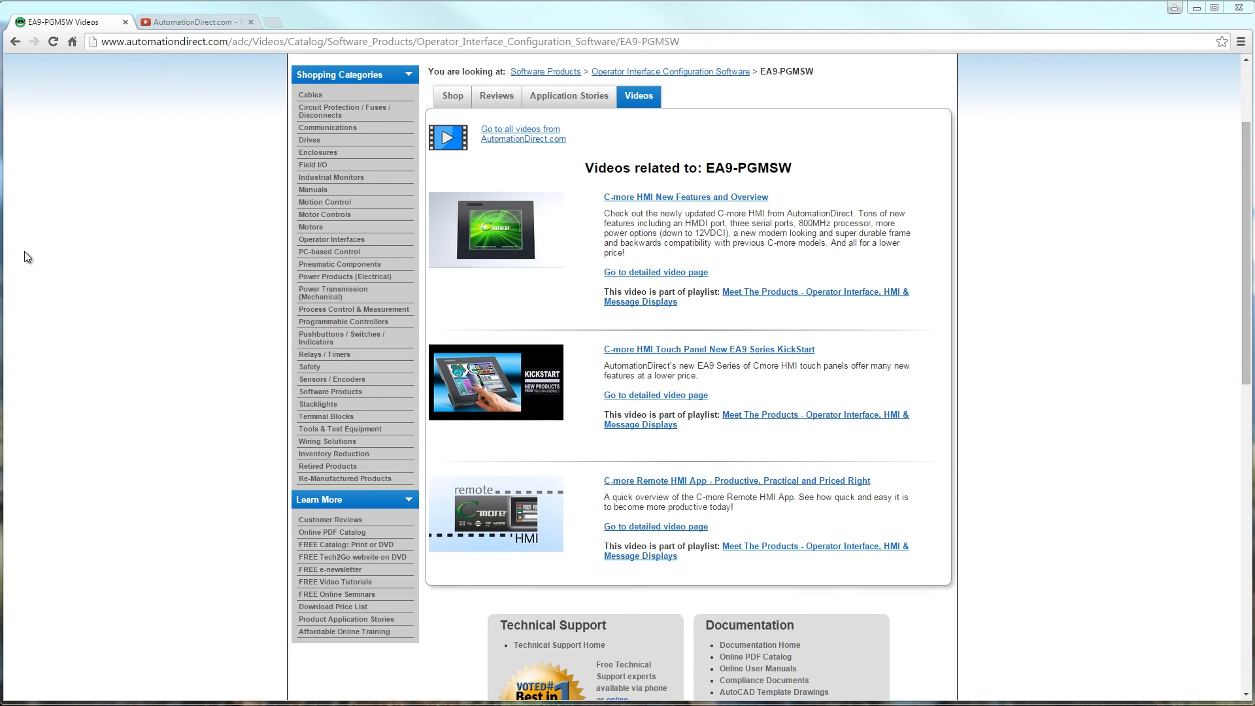
mouse_move(655, 196)
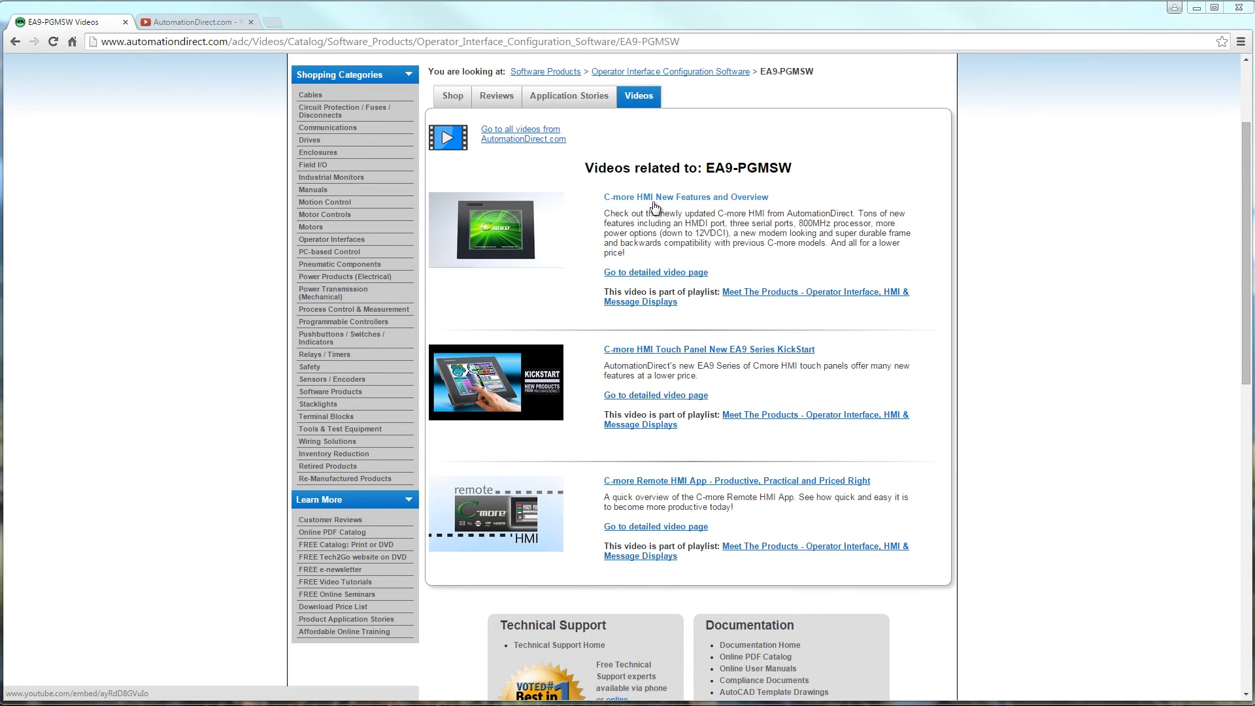